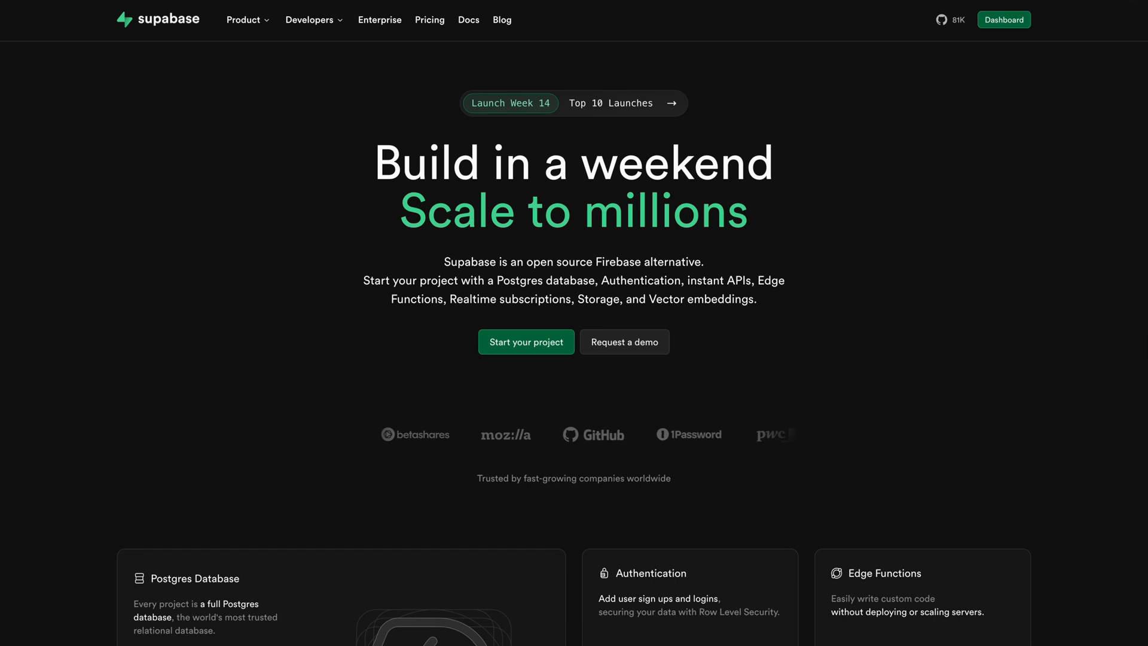
Scroll through the Supabase homepage feature cards, then return to the JourniHub project builder in Hostinger.
scroll("down", 3)
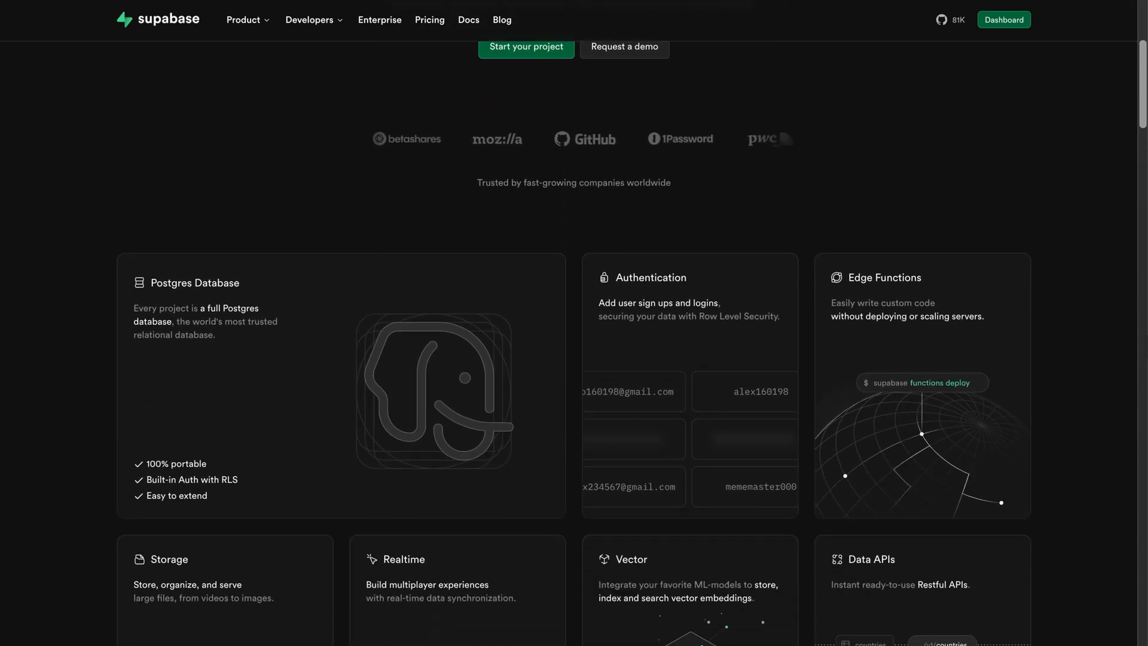
scroll("down", 3)
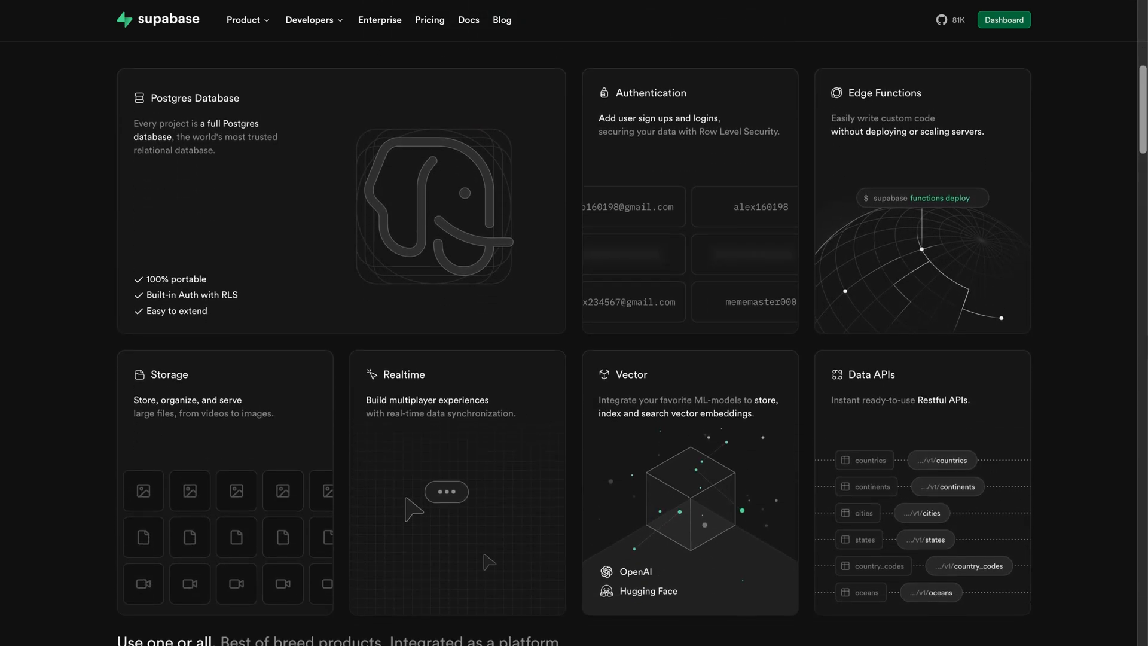
scroll("down", 3)
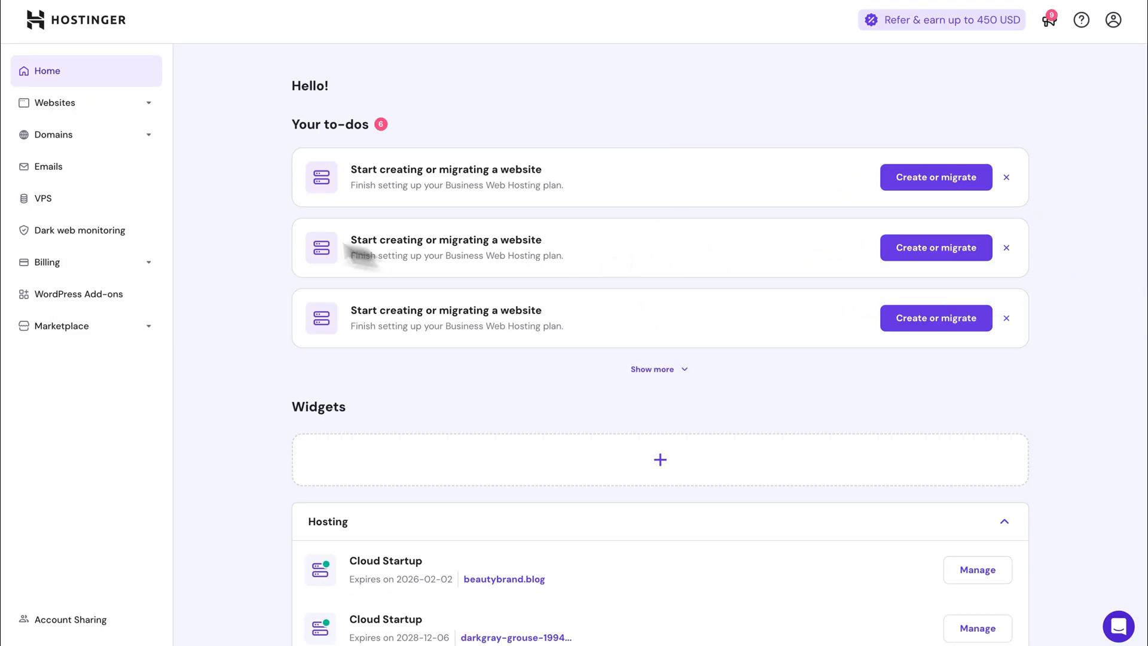
left_click(55, 103)
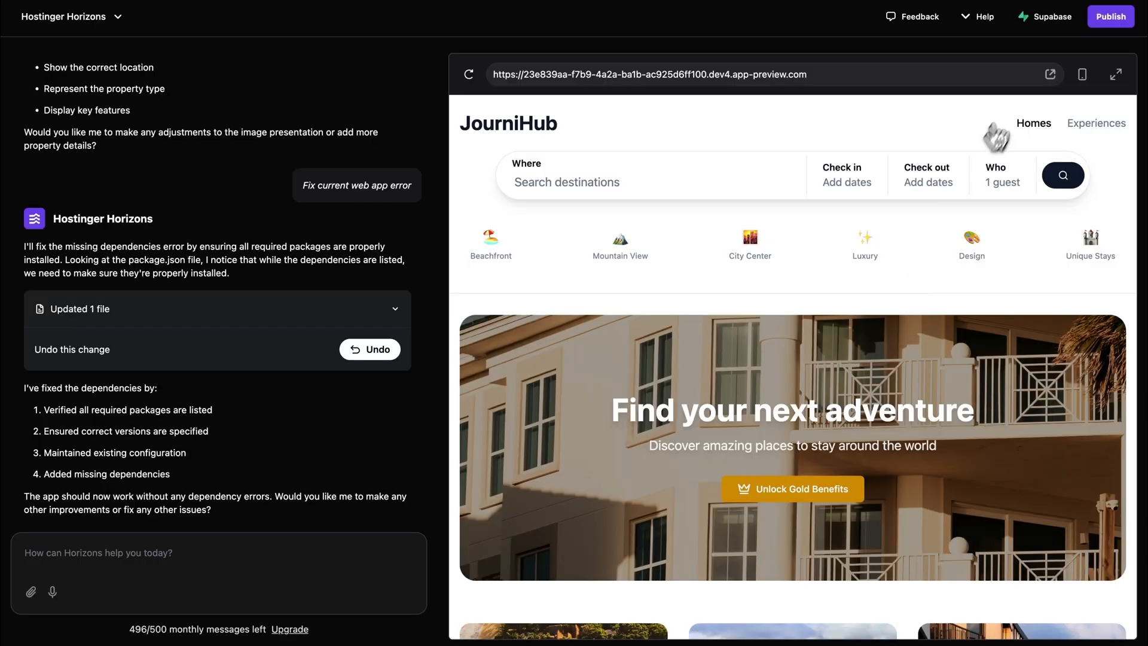
left_click(1051, 16)
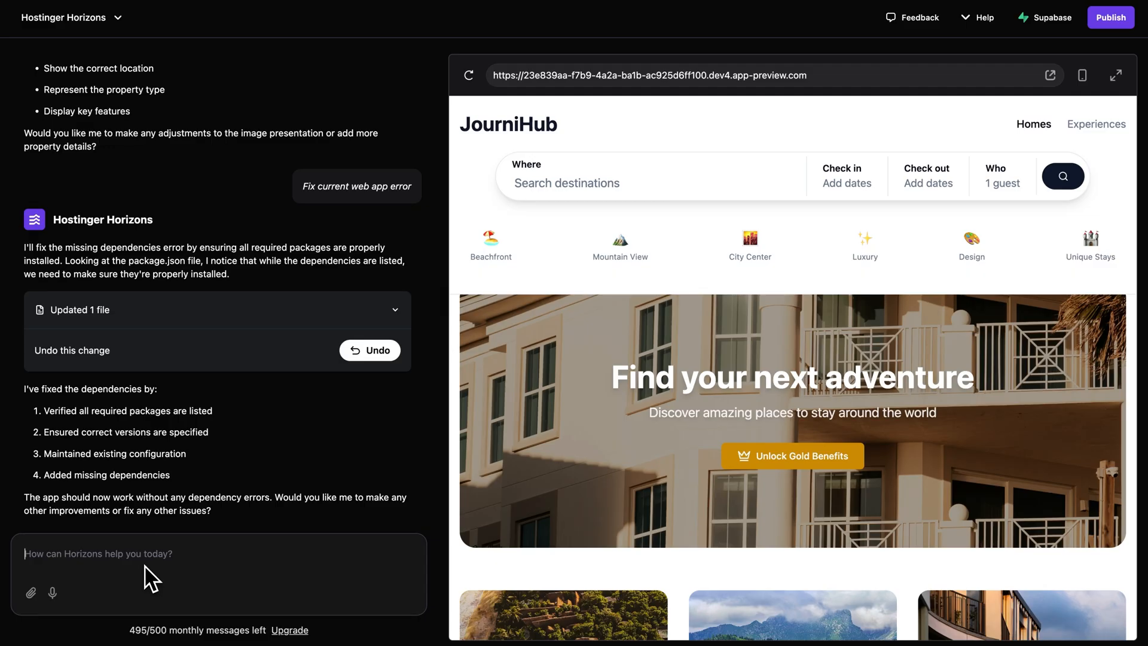
Ask the assistant: 'Connect my supabase project Journihub to my website'.
type("Connect my supabase project Journihub to my website")
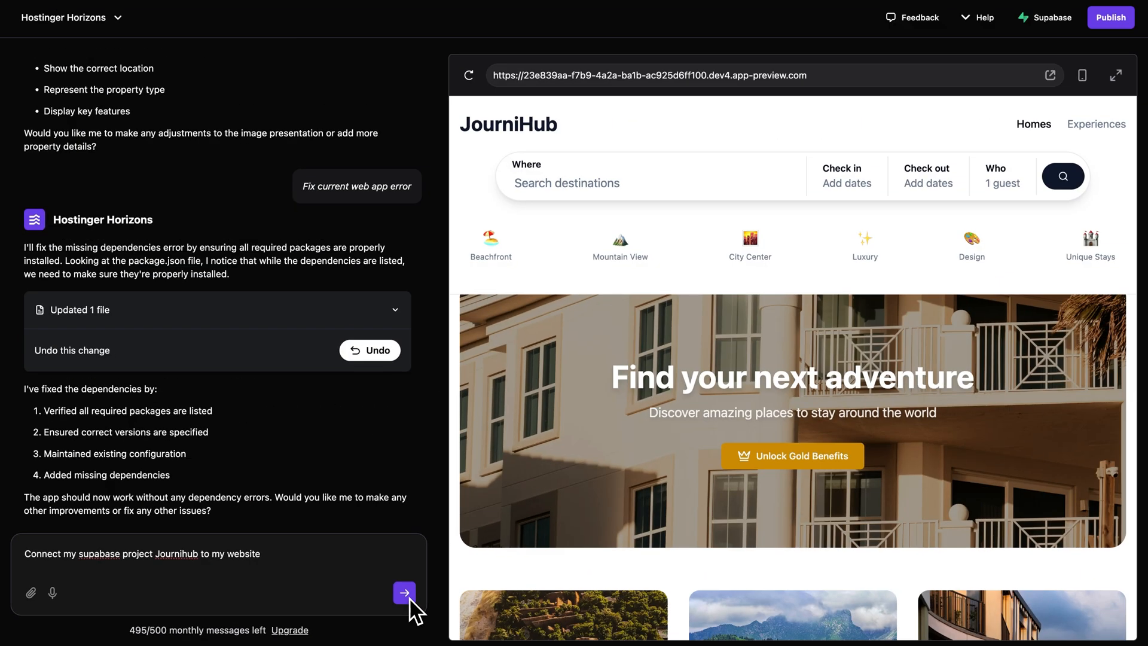
left_click(404, 592)
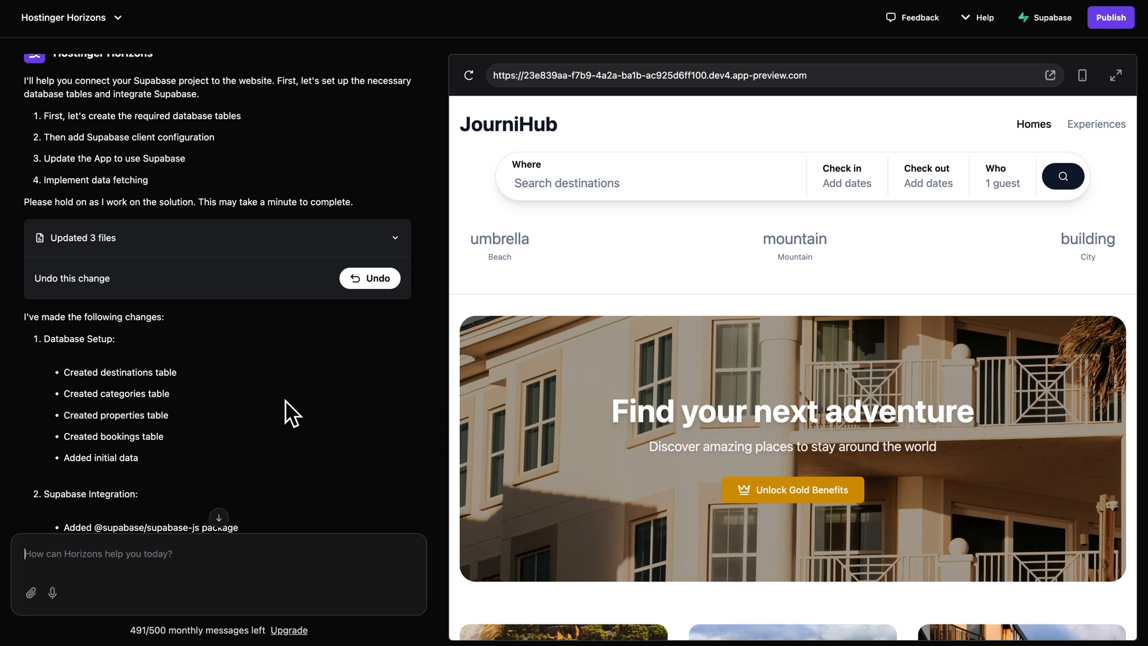
mouse_move(818, 66)
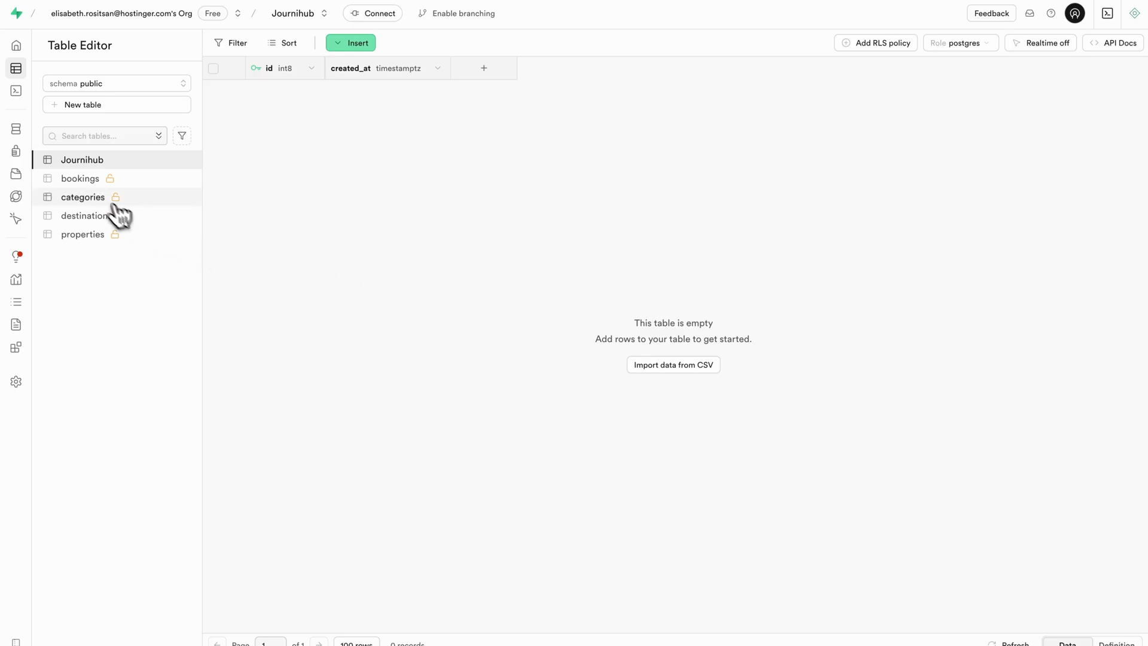
View the rows of the categories, destinations and properties tables in the Table Editor.
left_click(82, 196)
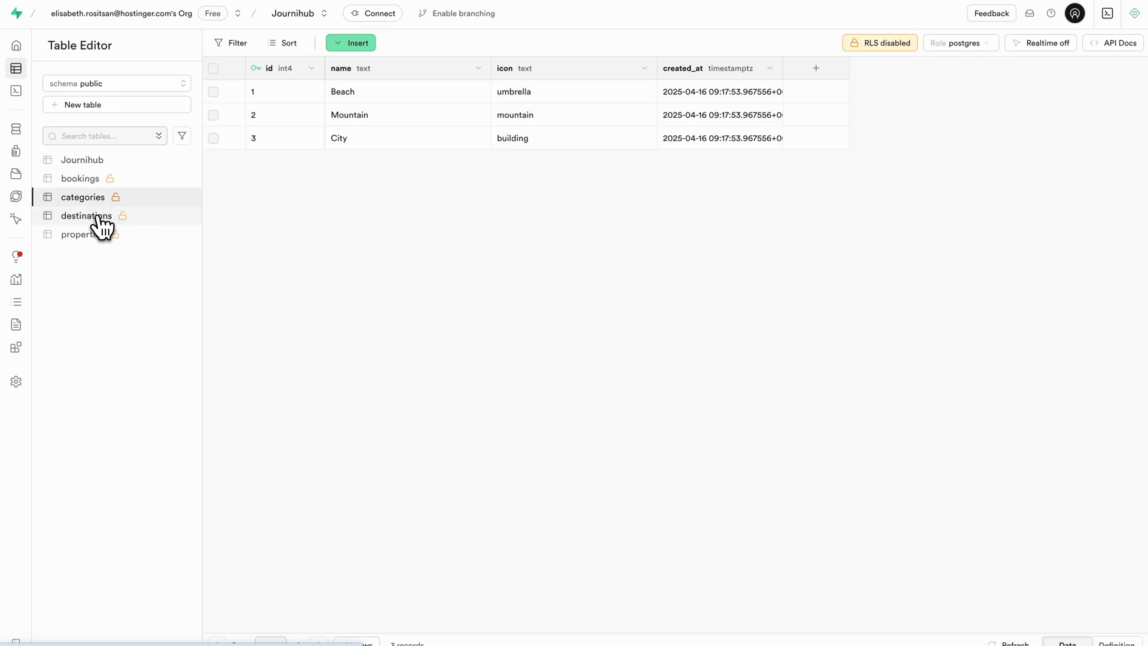
left_click(87, 216)
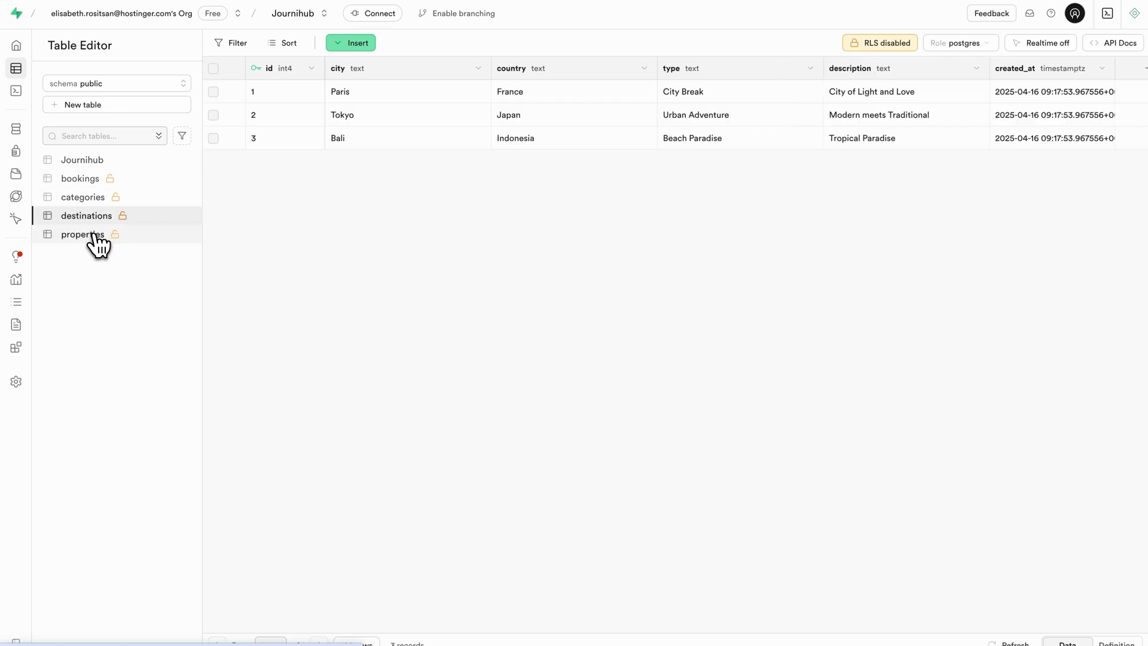
left_click(82, 235)
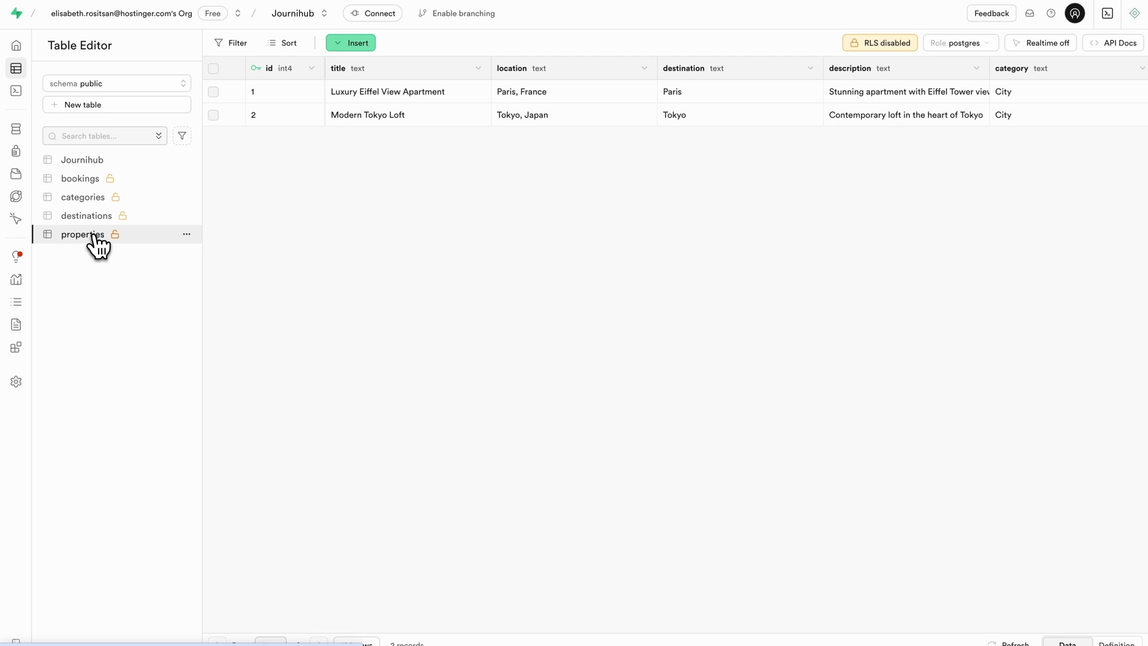
mouse_move(131, 218)
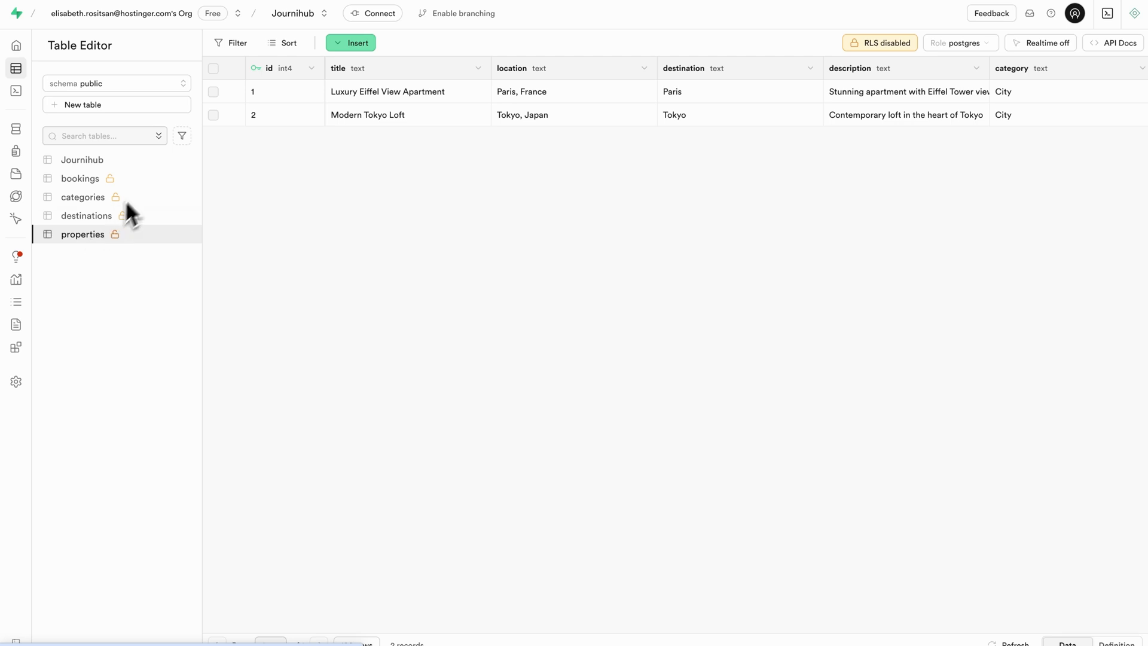